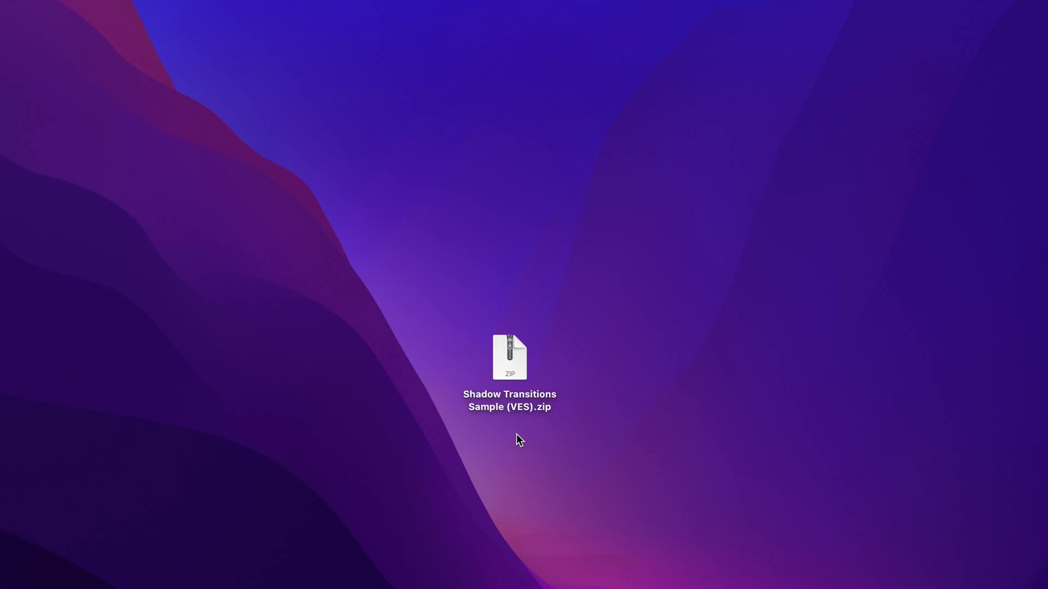
- Extract the Shadow Transitions Sample (VES) zip into a folder on the desktop
double_click(510, 358)
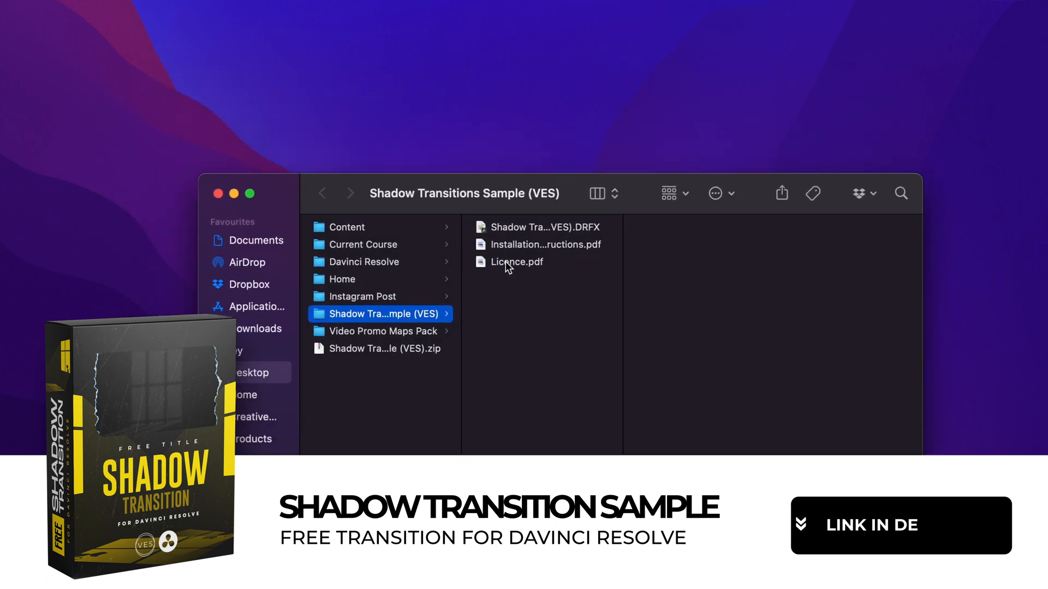
- Launch the Shadow Transition Sample (VES) .DRFX bundle to bring up Resolve's install prompt
click(544, 244)
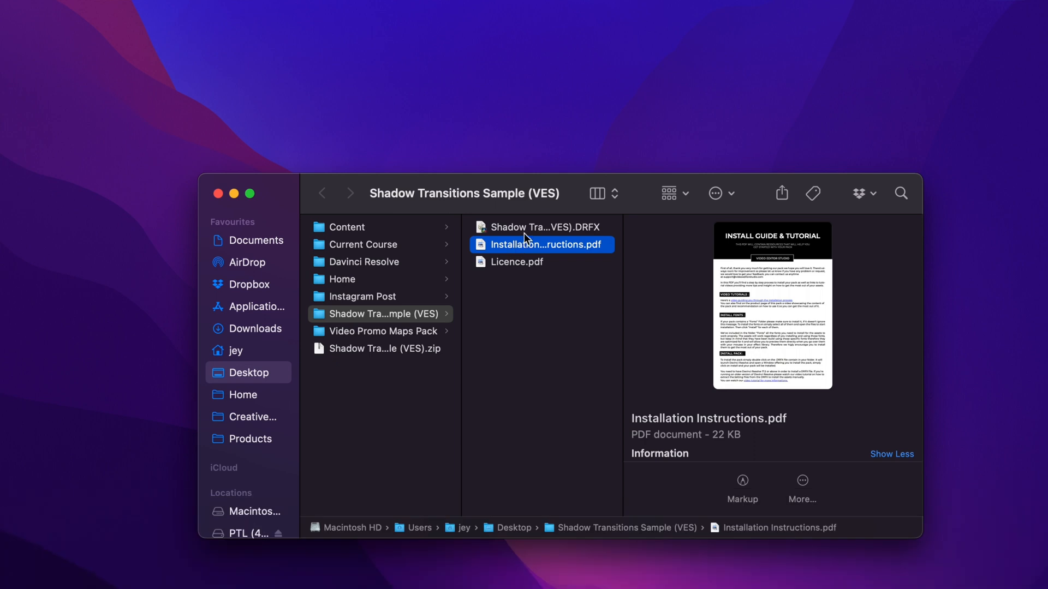
click(538, 226)
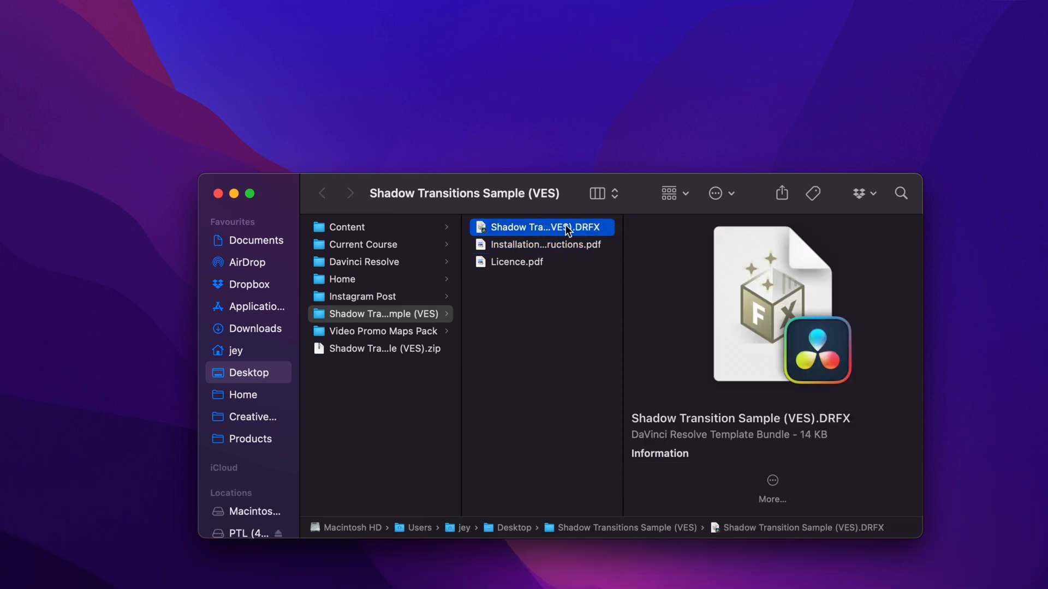
double_click(541, 227)
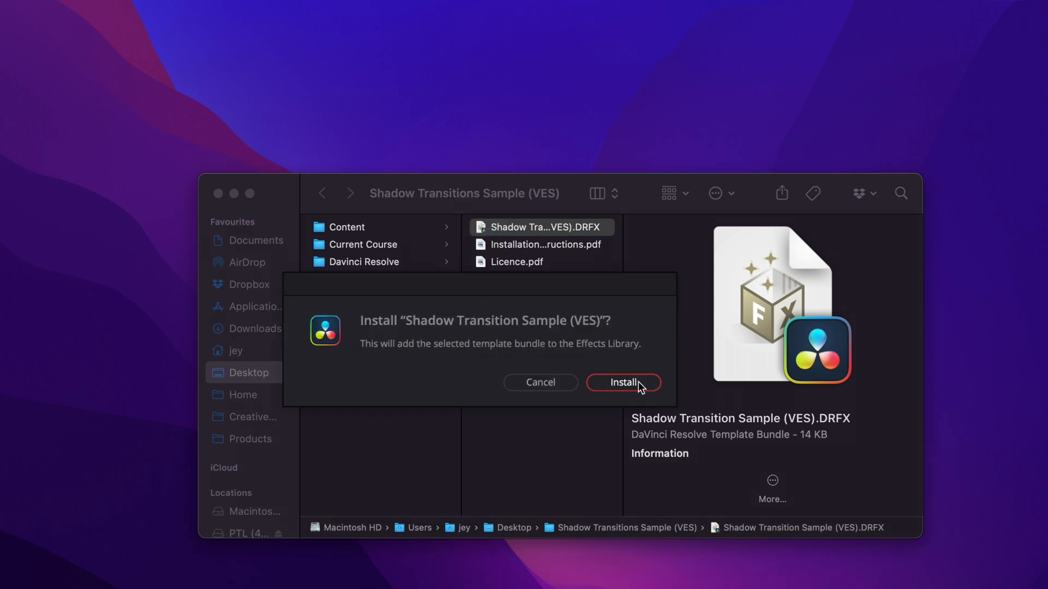
- Confirm installing the template bundle into Resolve's Effects Library
click(623, 382)
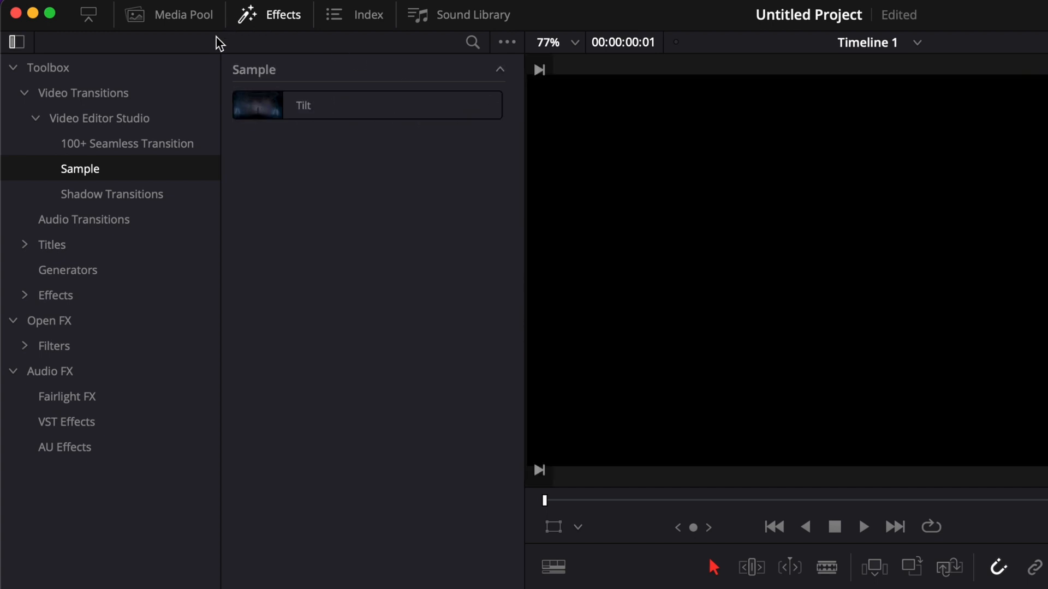
- Drag the Tilt transition onto the cut between the two man clips on V1
click(185, 14)
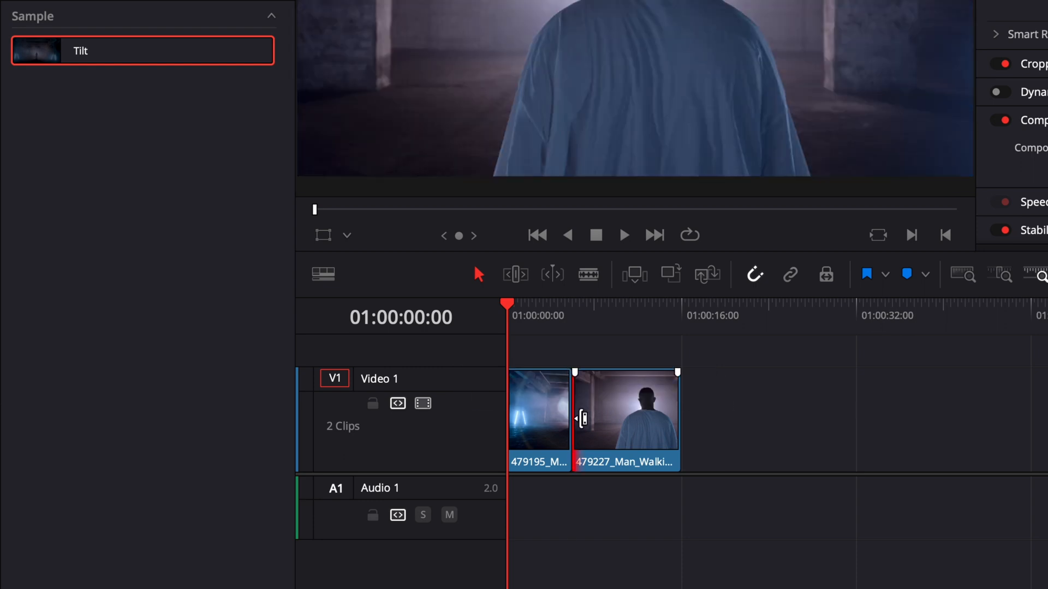
mouse_move(595, 427)
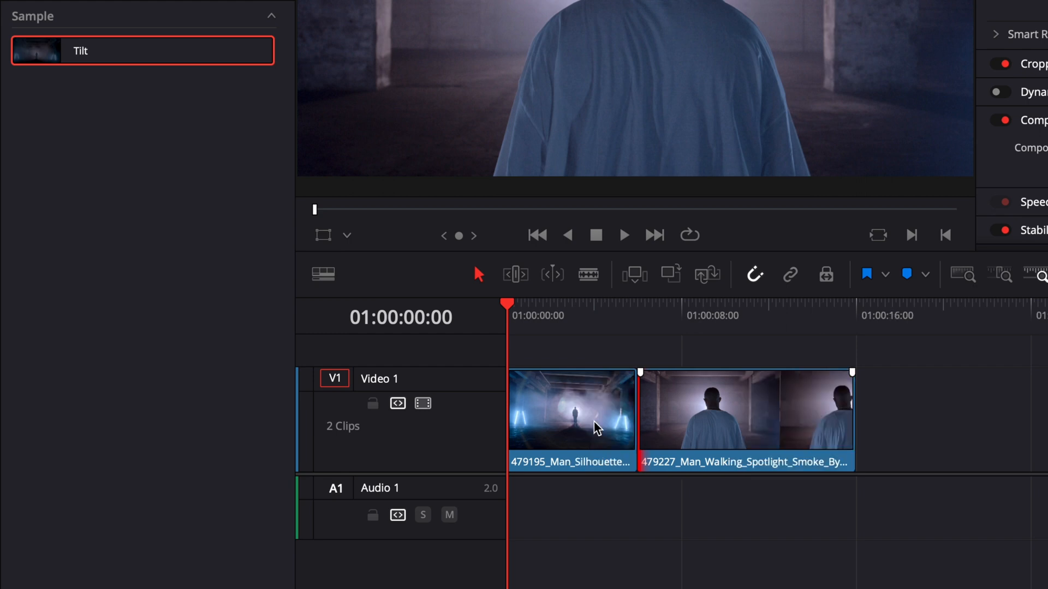
drag(640, 418, 658, 418)
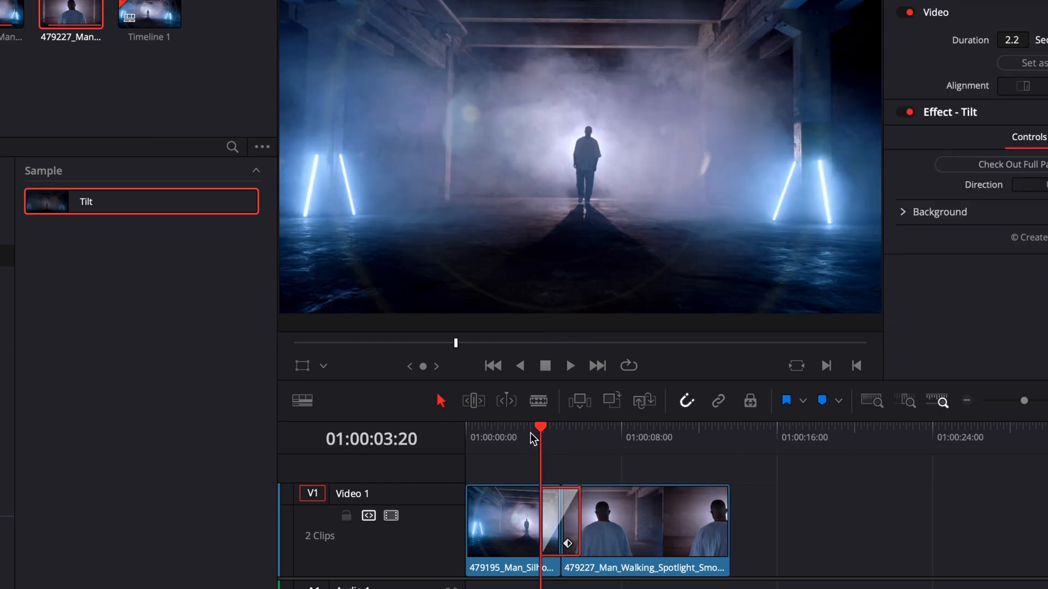
- Select the Tilt transition and play it back to preview the effect
click(568, 365)
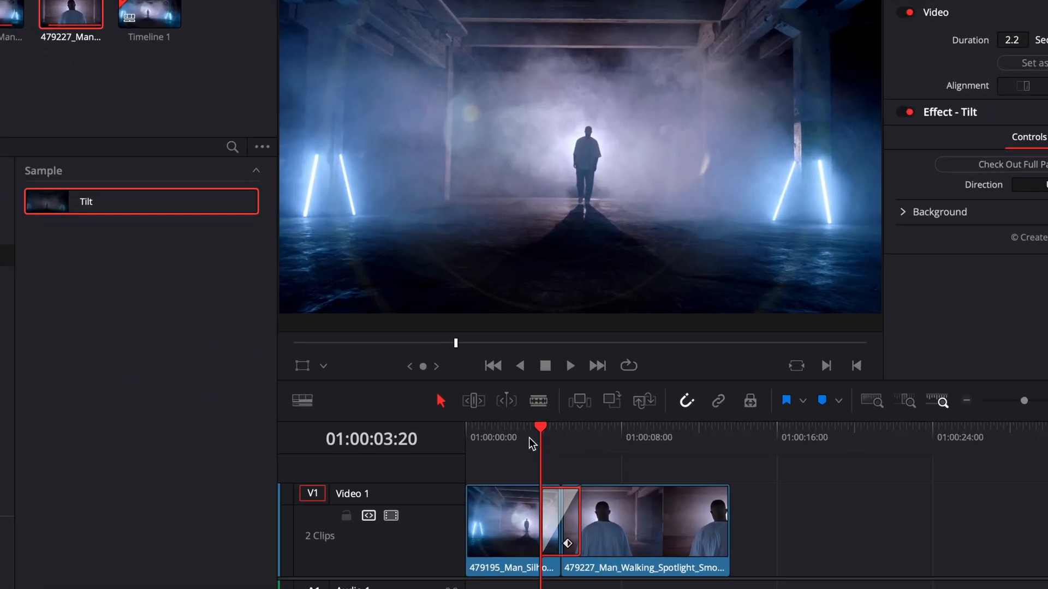
click(568, 366)
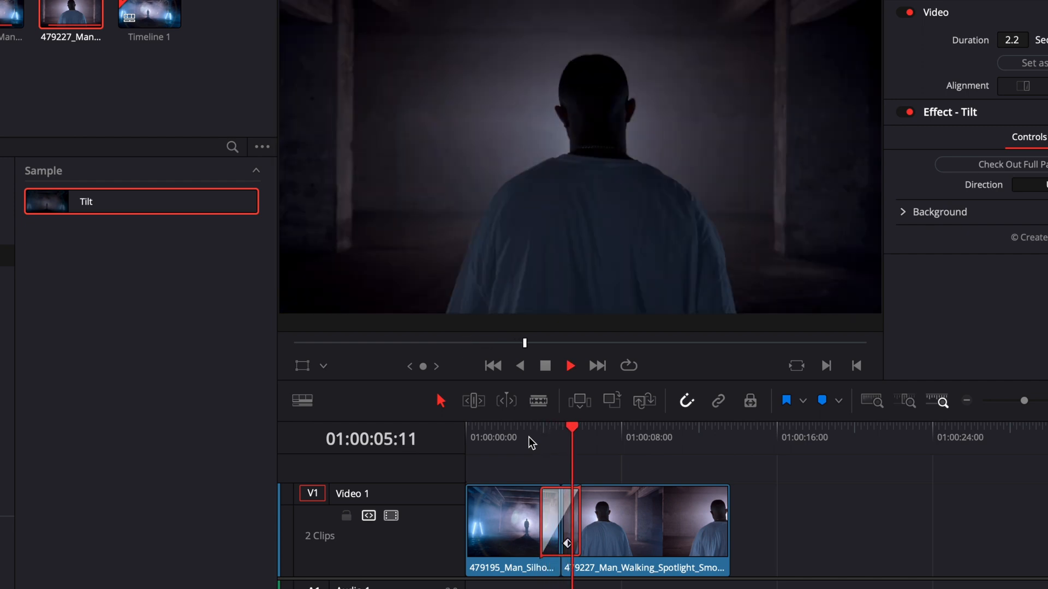
click(546, 433)
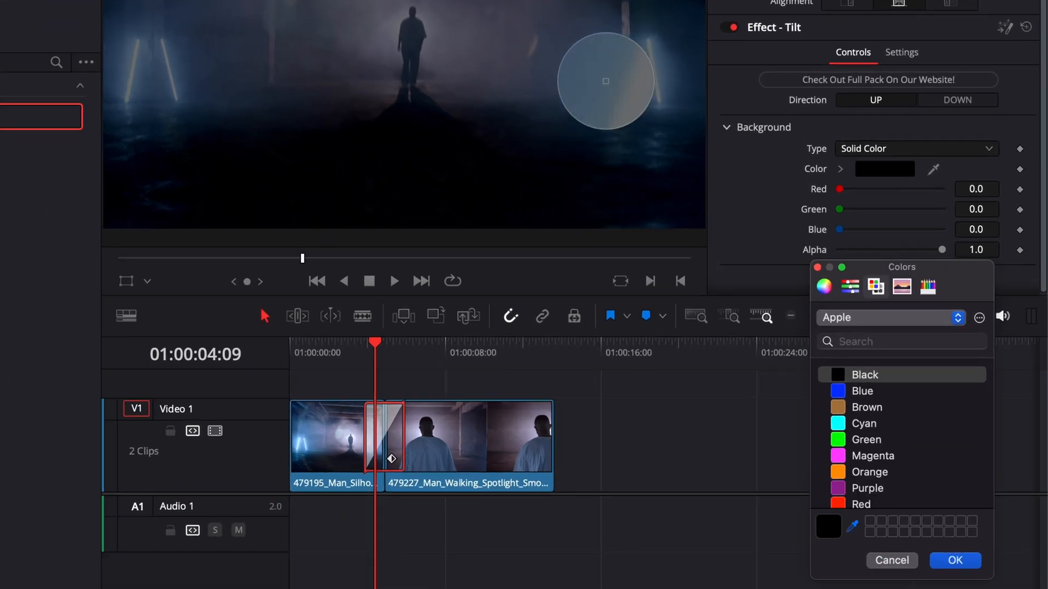
- Dismiss the background colour chooser, leaving solid black
click(954, 560)
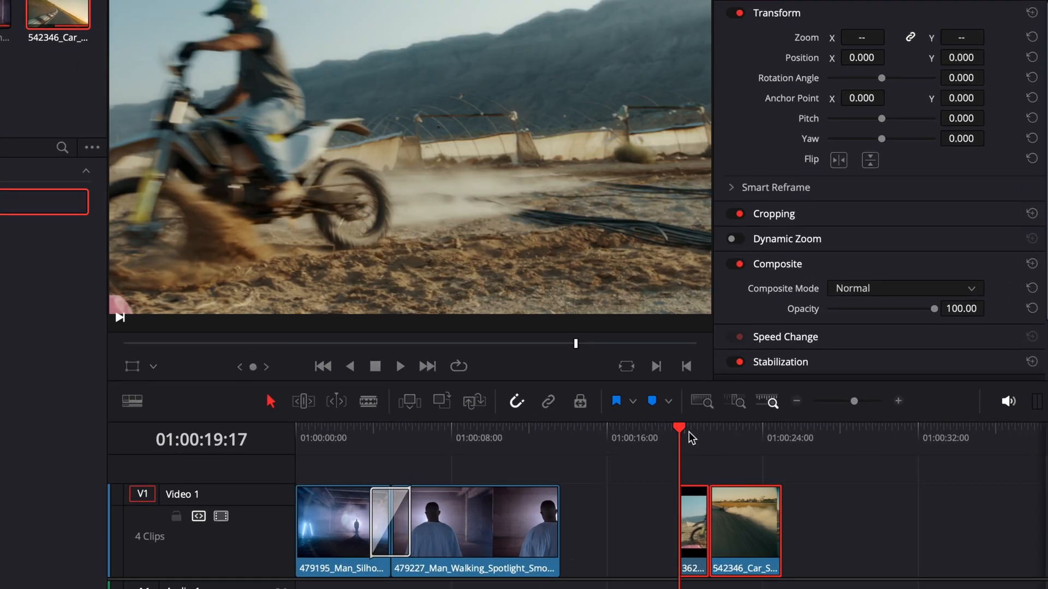
- Play back the motorbike-to-car cut before adding the transition
click(399, 366)
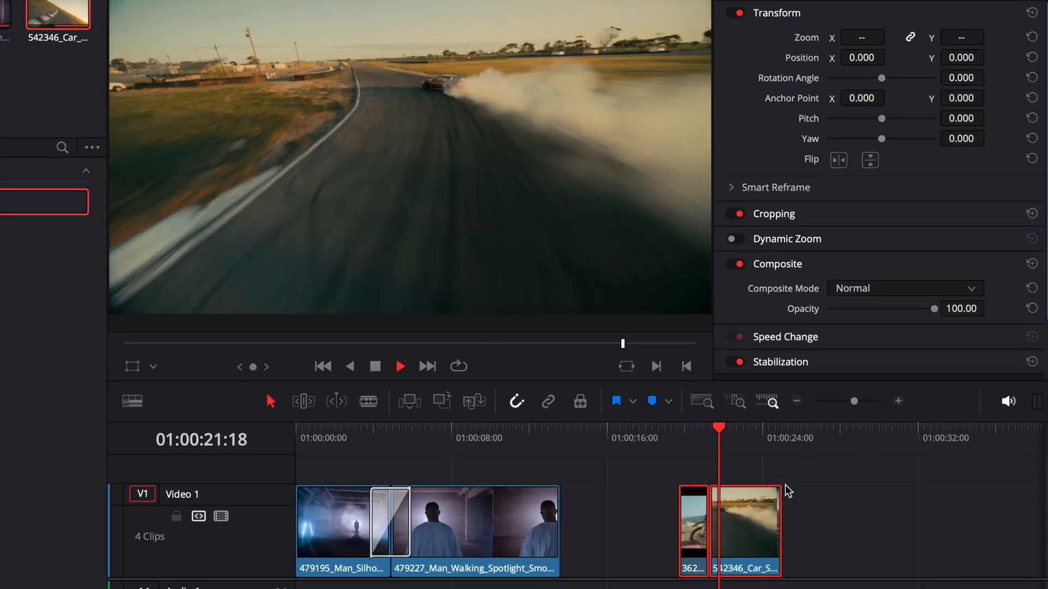
click(679, 431)
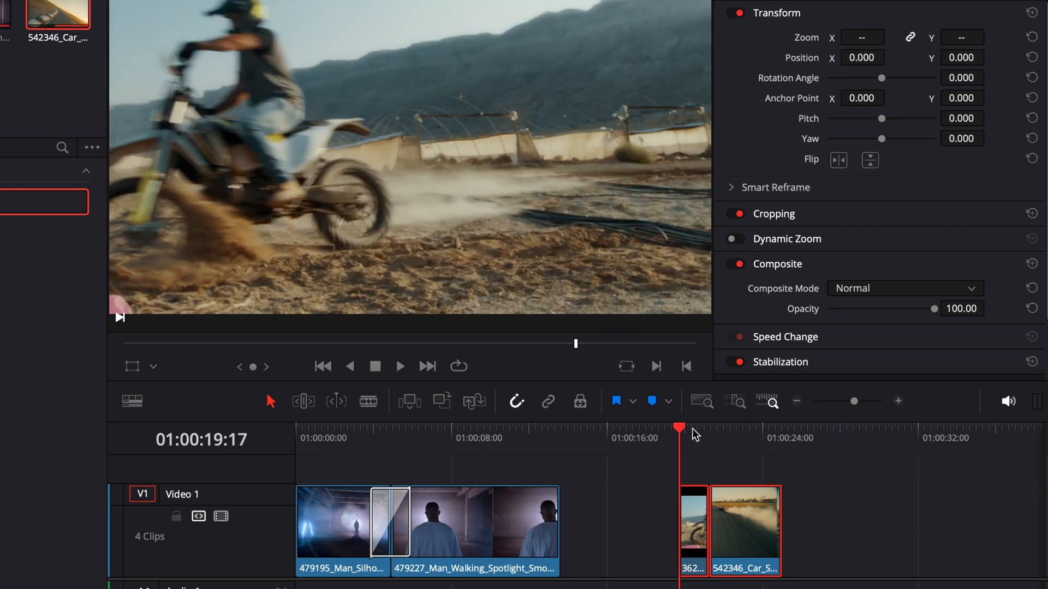
click(400, 365)
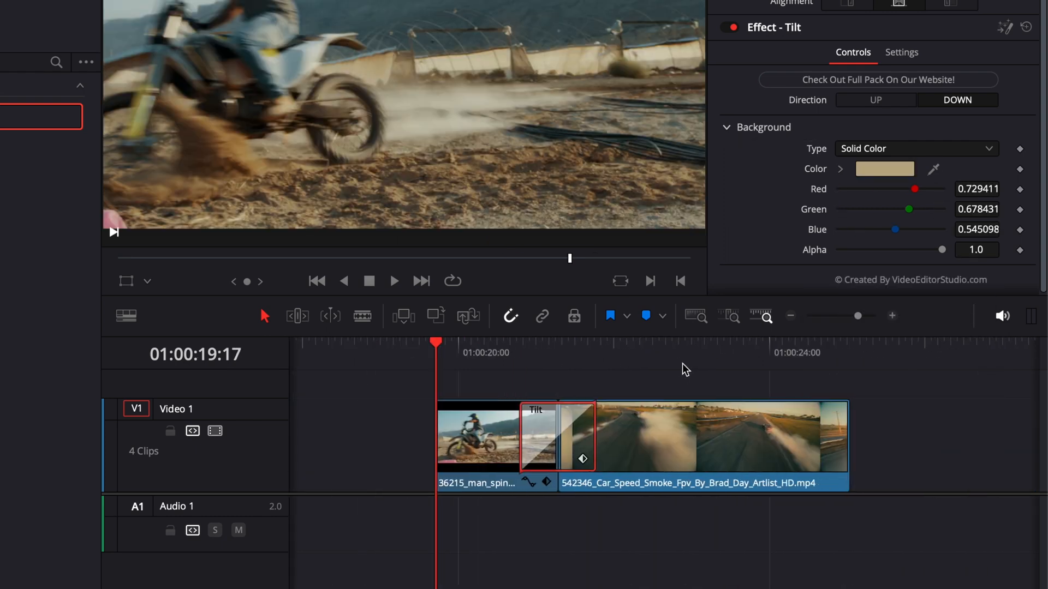
- Trim the motorbike-to-car Tilt transition to 0.4 seconds (10 frames)
drag(558, 438, 525, 437)
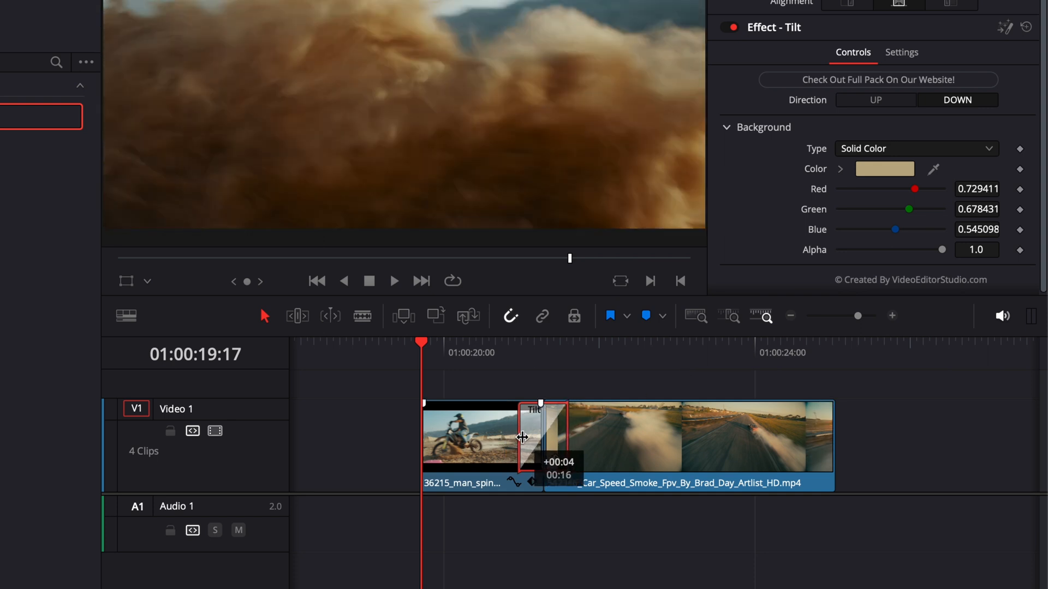
click(533, 351)
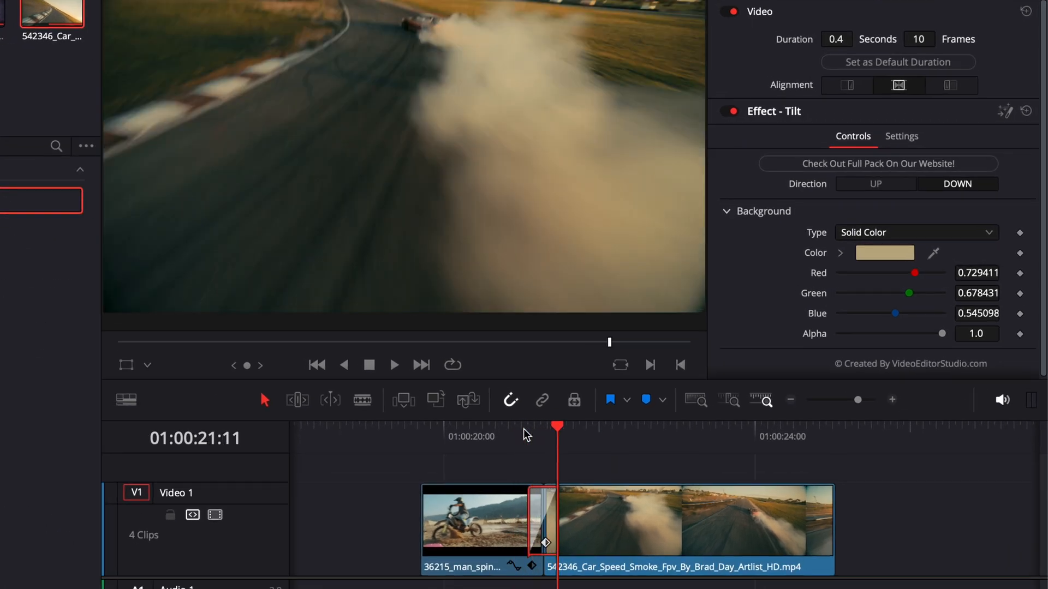
drag(557, 427, 532, 428)
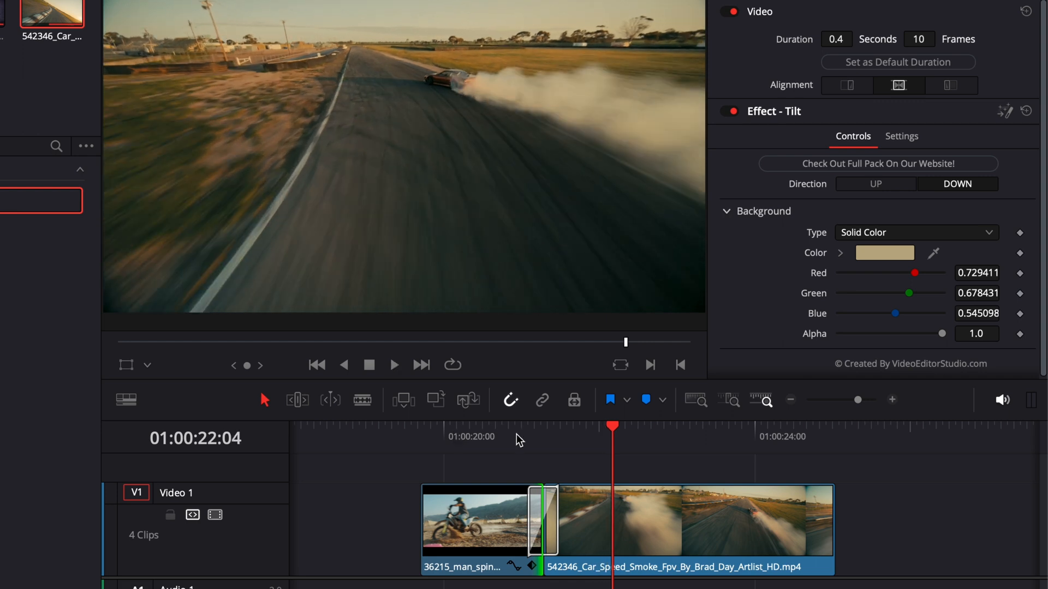
click(502, 428)
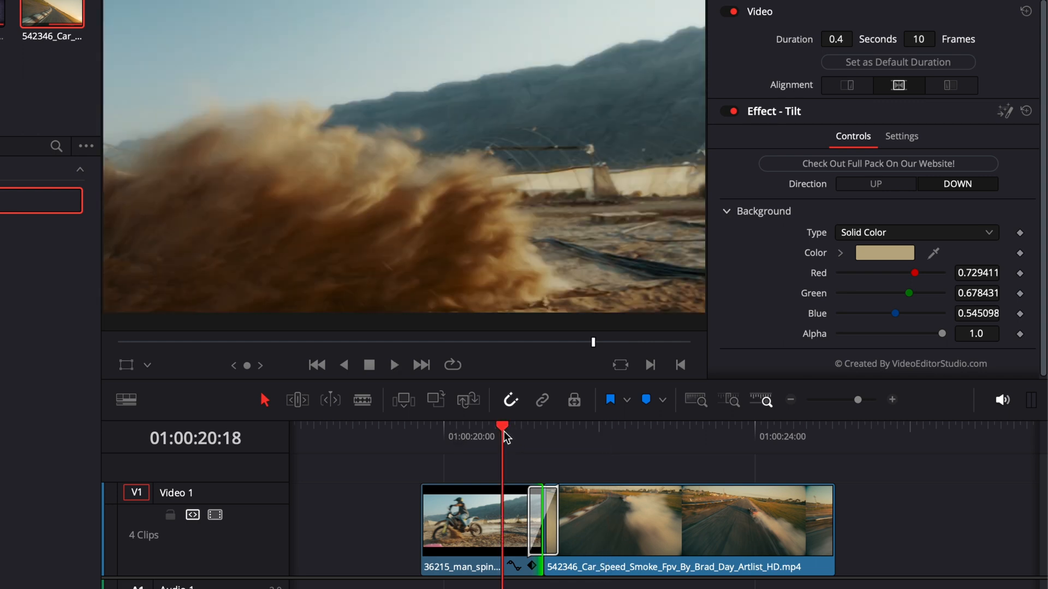
mouse_move(475, 481)
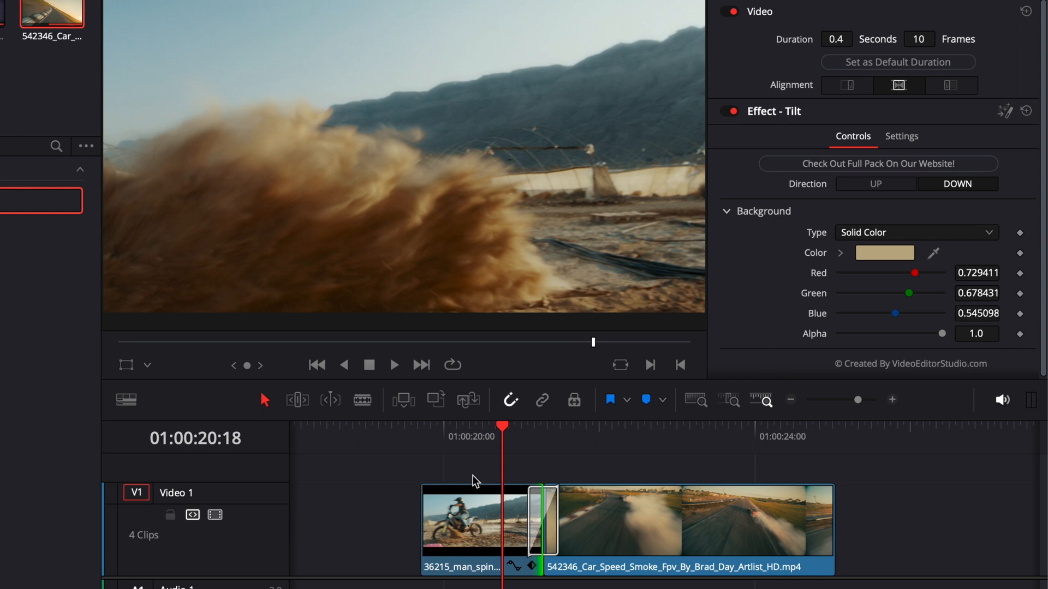
click(586, 427)
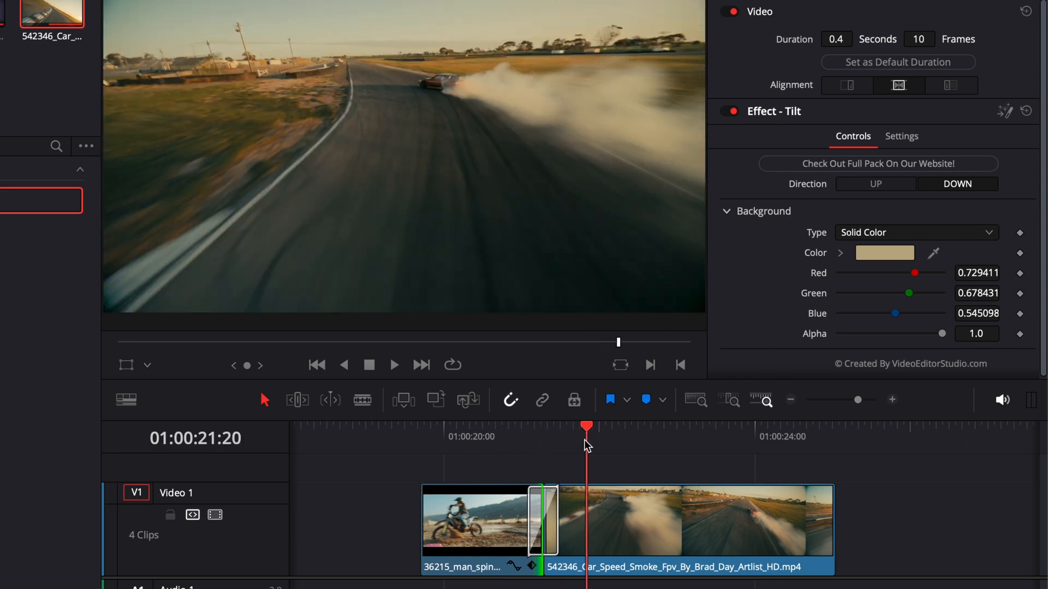